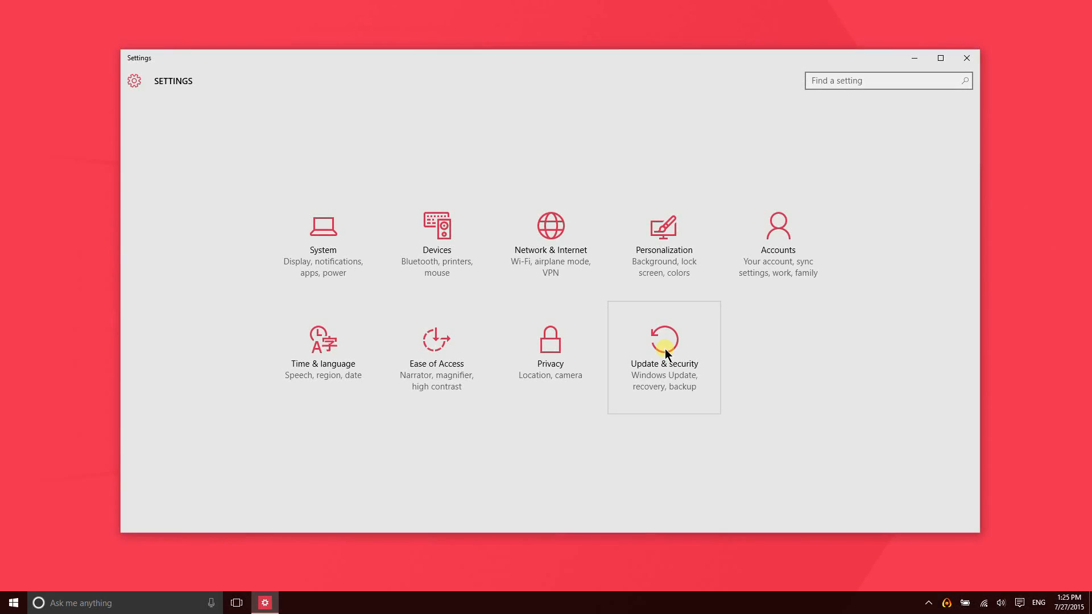
Step: Open Update & Security from the Settings home screen to reach Windows Update
left_click(662, 339)
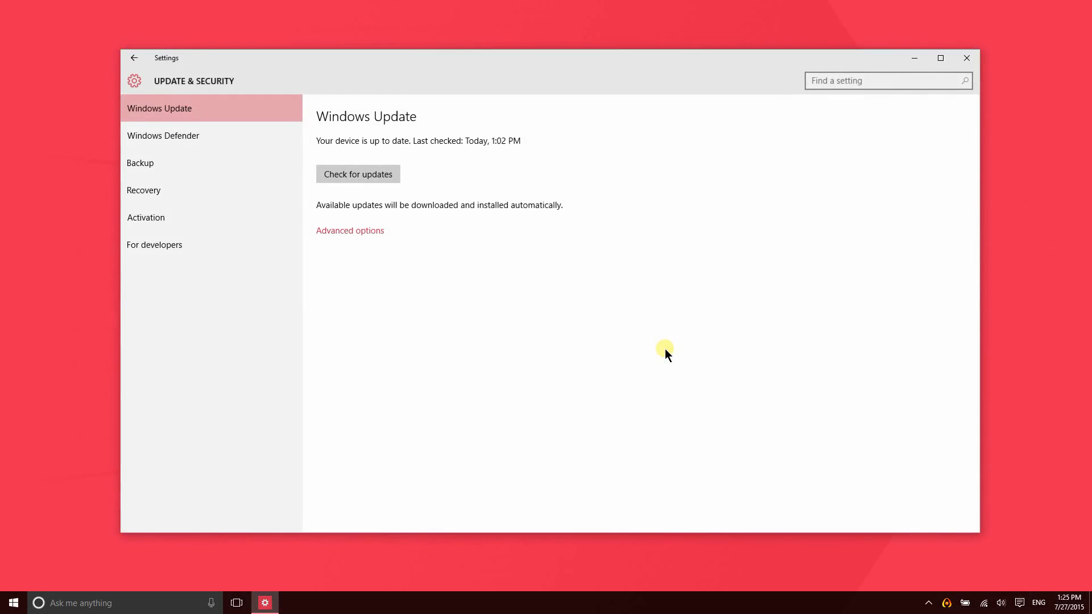
mouse_move(358, 174)
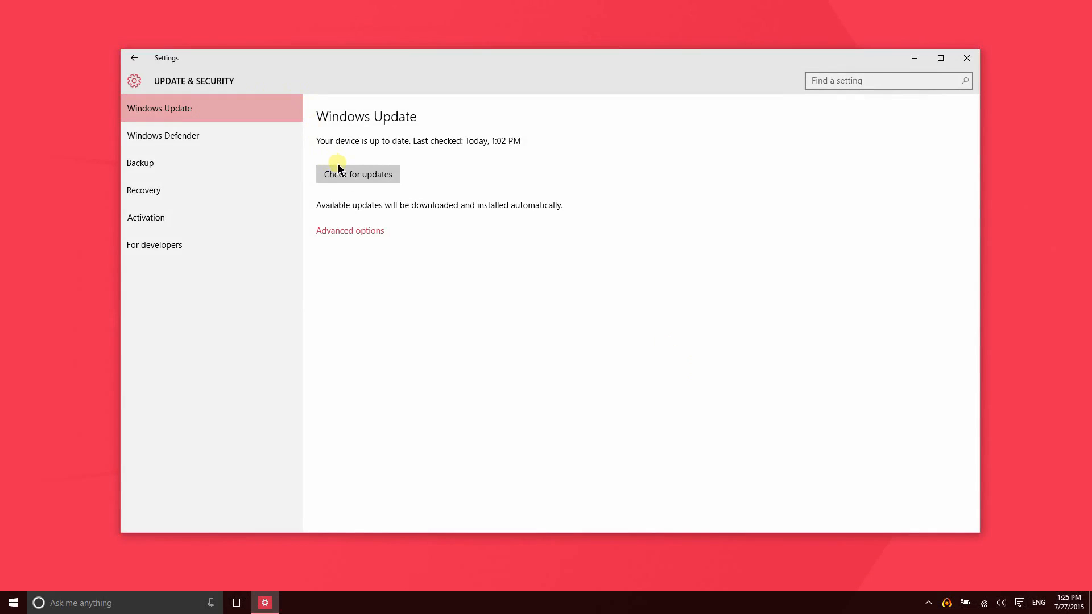
mouse_move(434, 132)
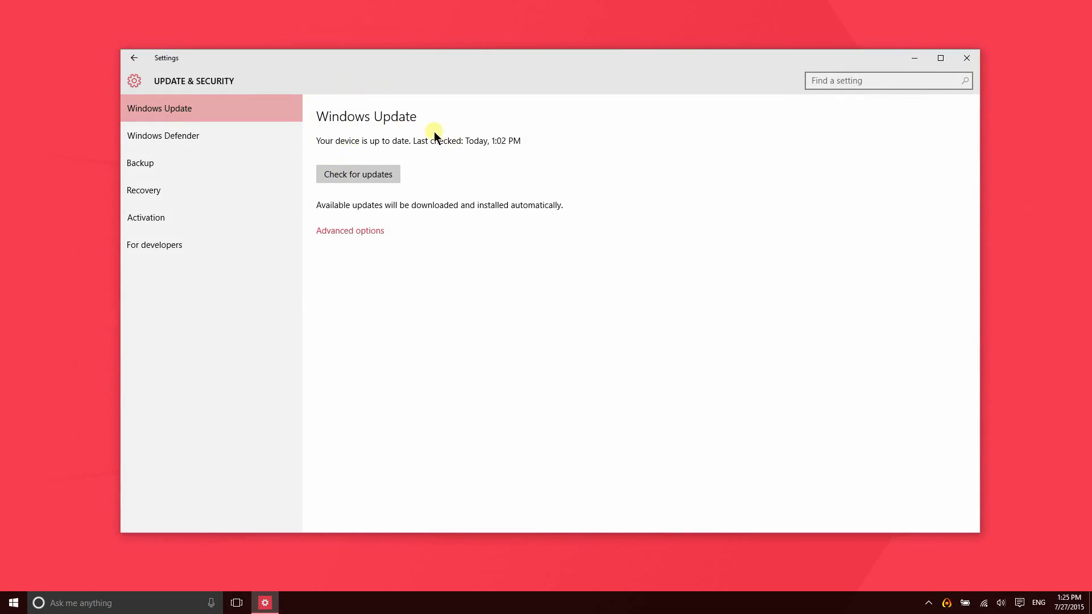
mouse_move(567, 173)
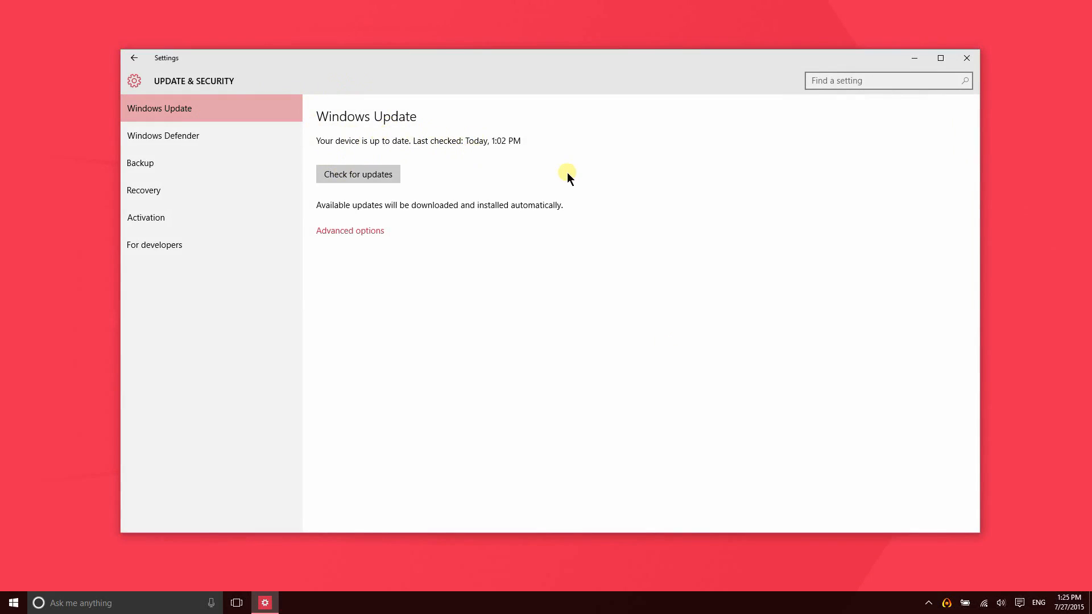
Step: In Windows Update advanced options, set updates to 'Notify to schedule restart'
left_click(350, 230)
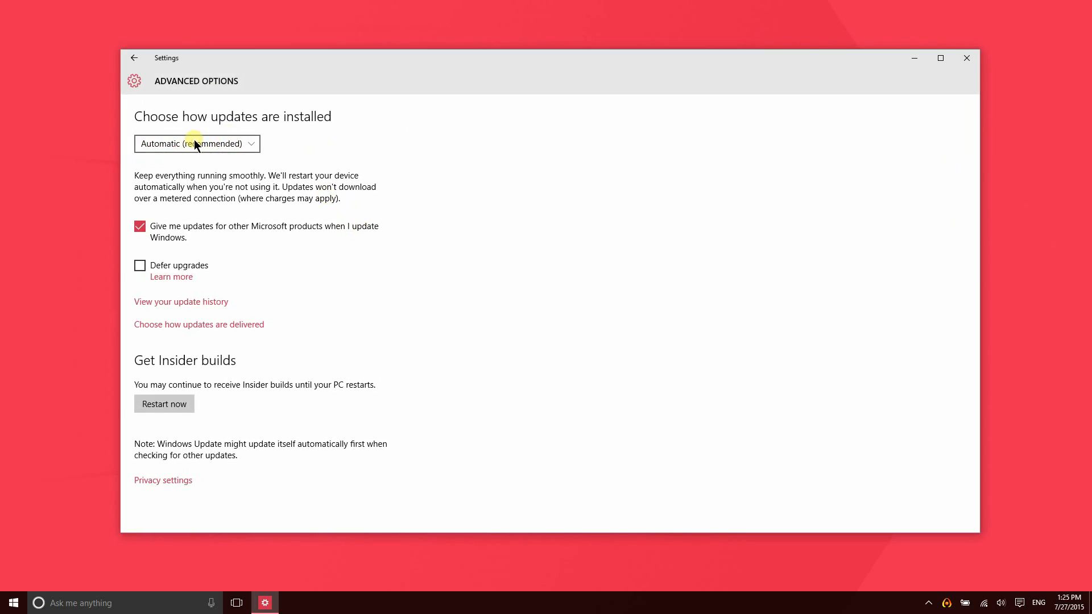
left_click(197, 143)
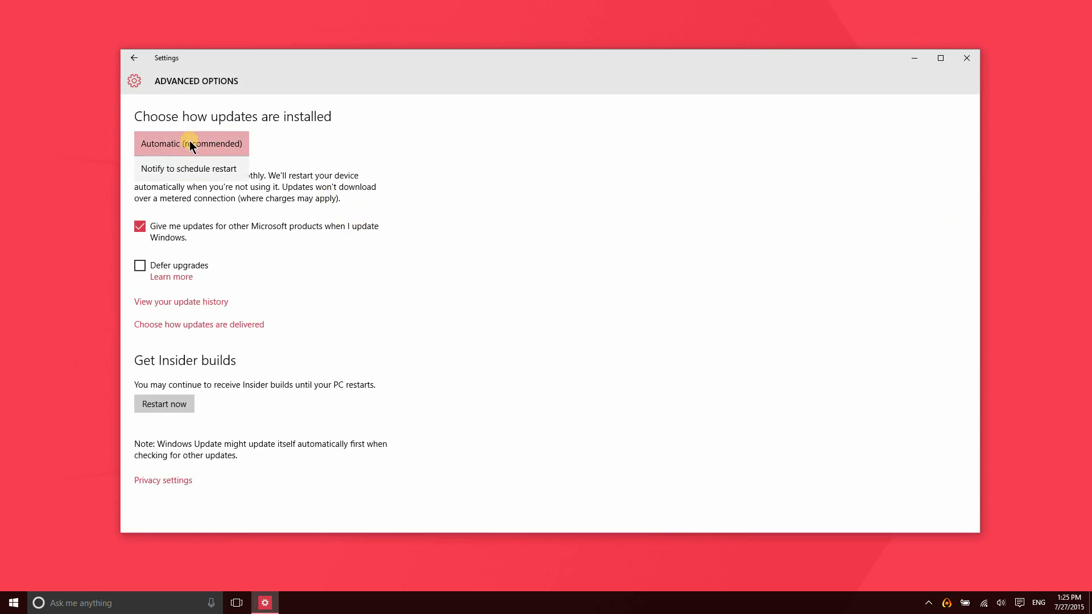
left_click(188, 168)
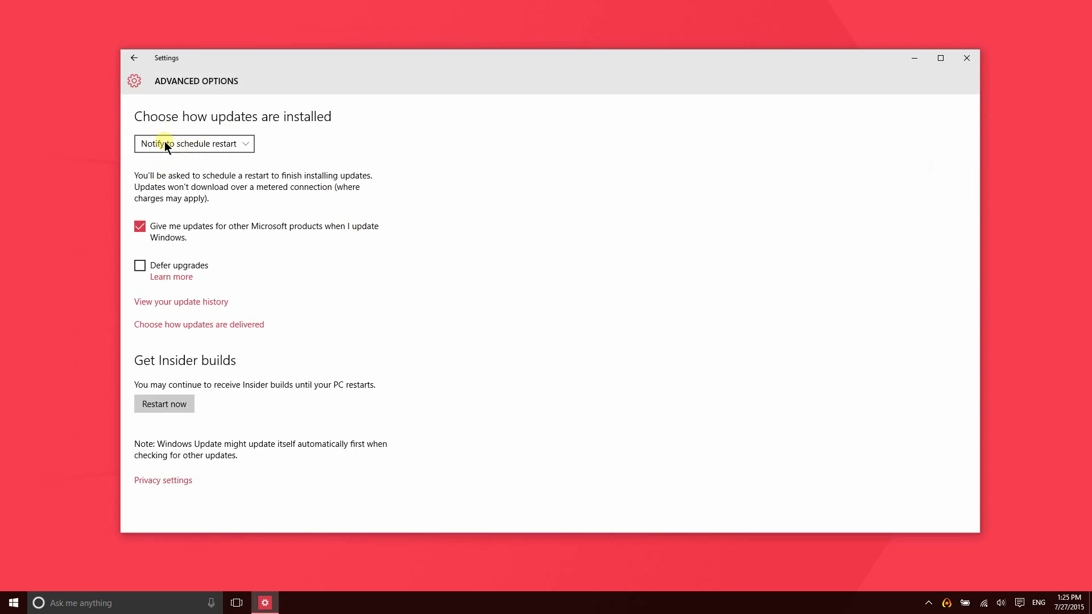
mouse_move(217, 168)
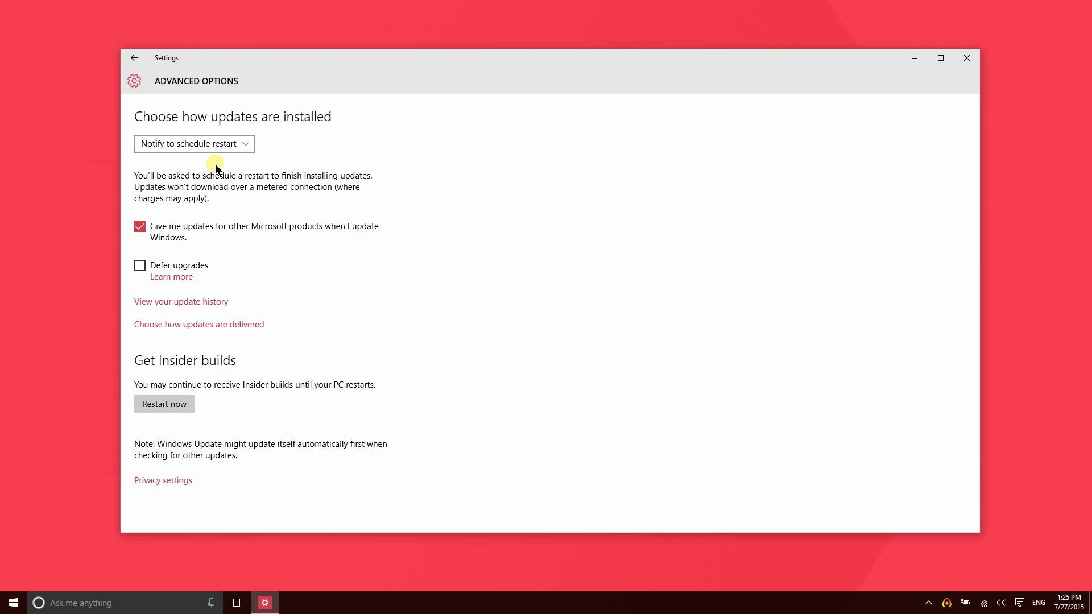
mouse_move(156, 270)
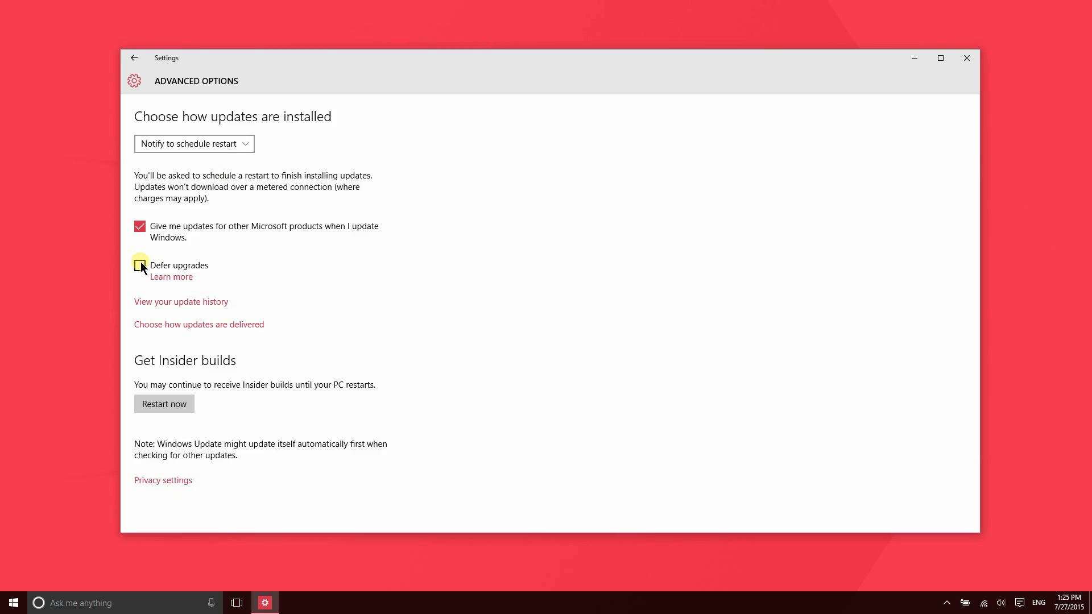
left_click(140, 266)
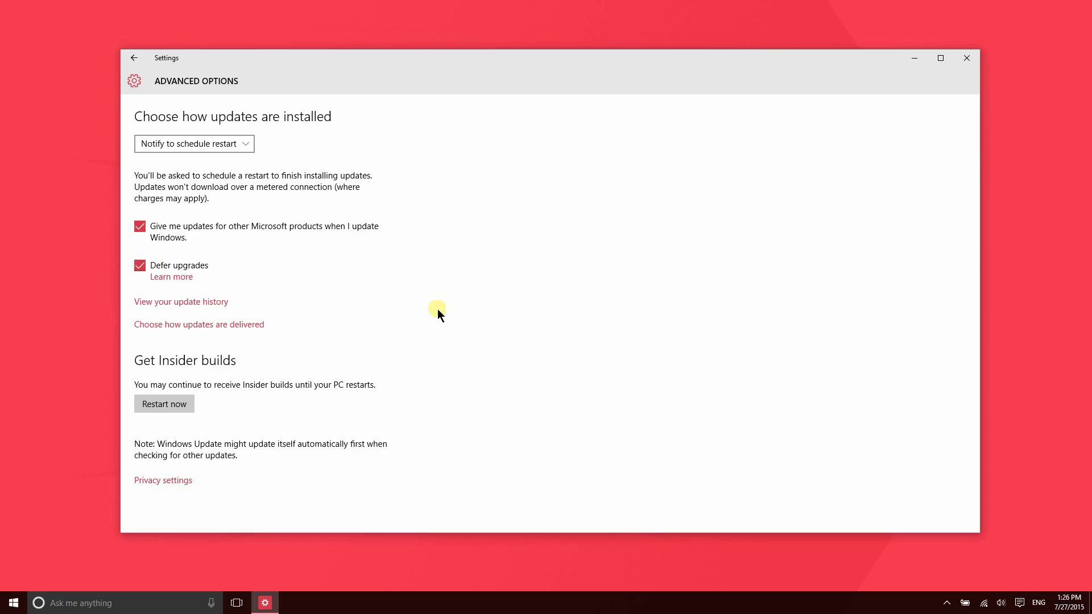
left_click(139, 266)
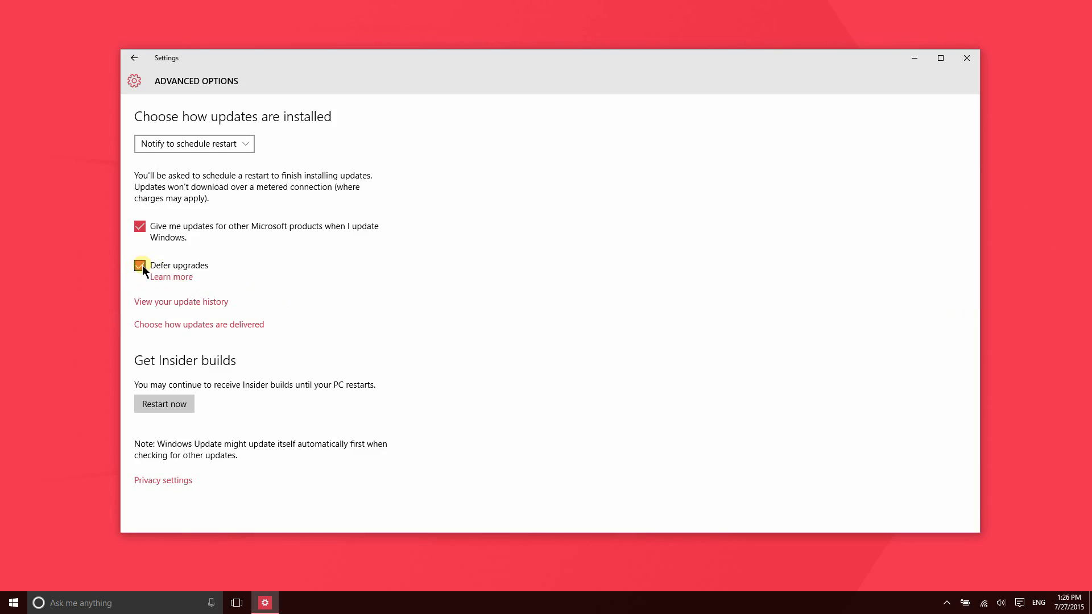
left_click(139, 265)
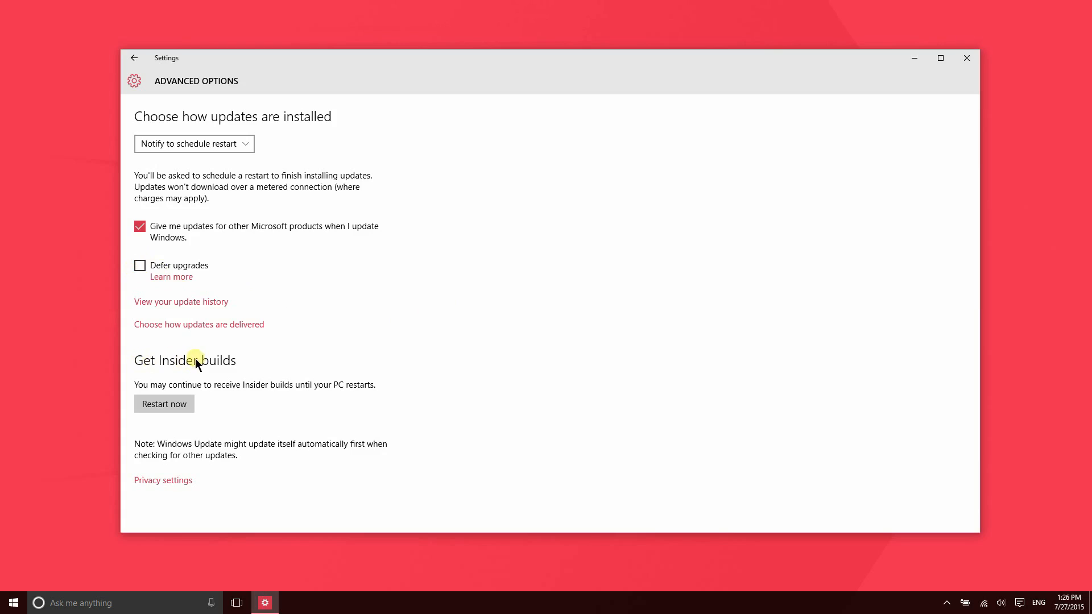
mouse_move(204, 367)
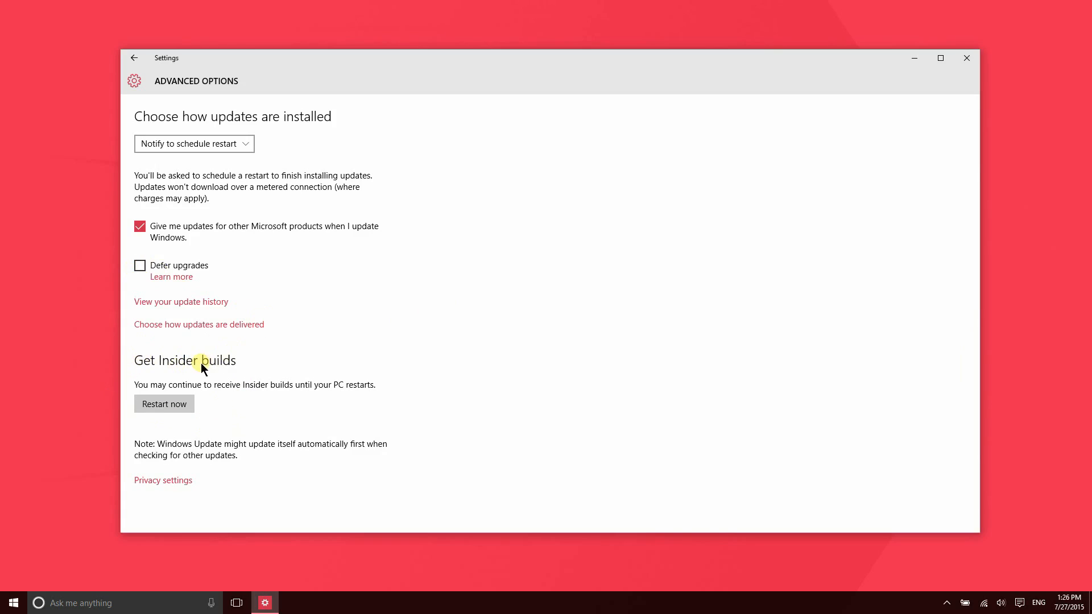
mouse_move(159, 384)
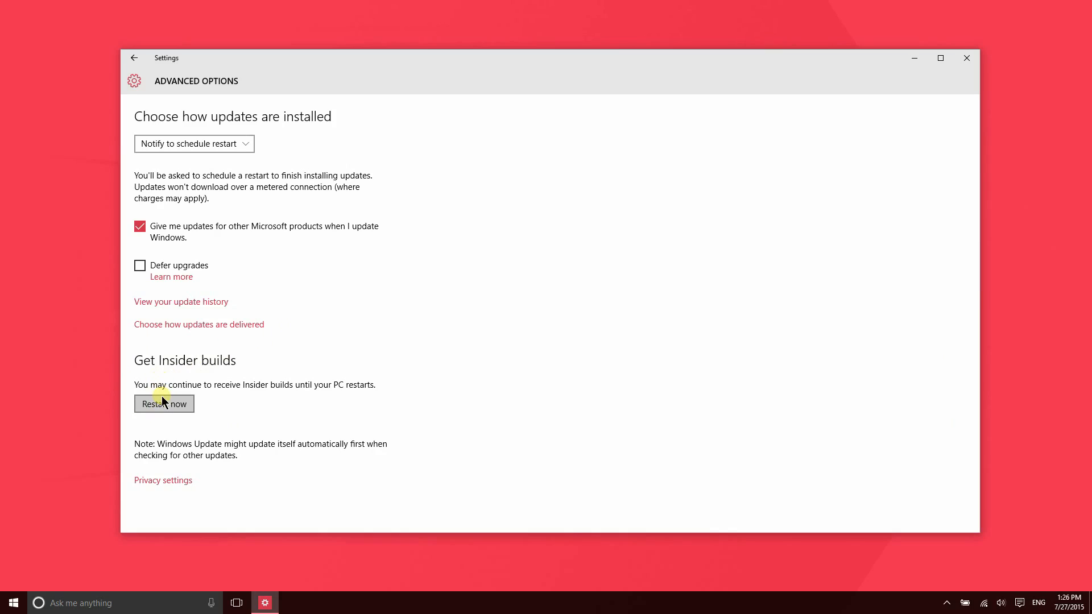
mouse_move(137, 82)
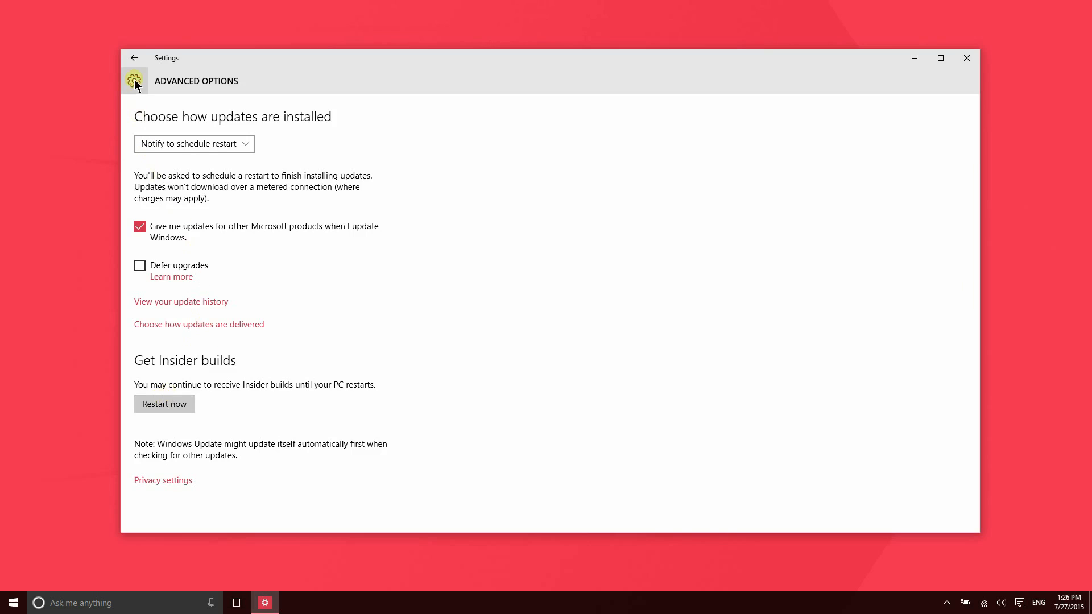
mouse_move(254, 443)
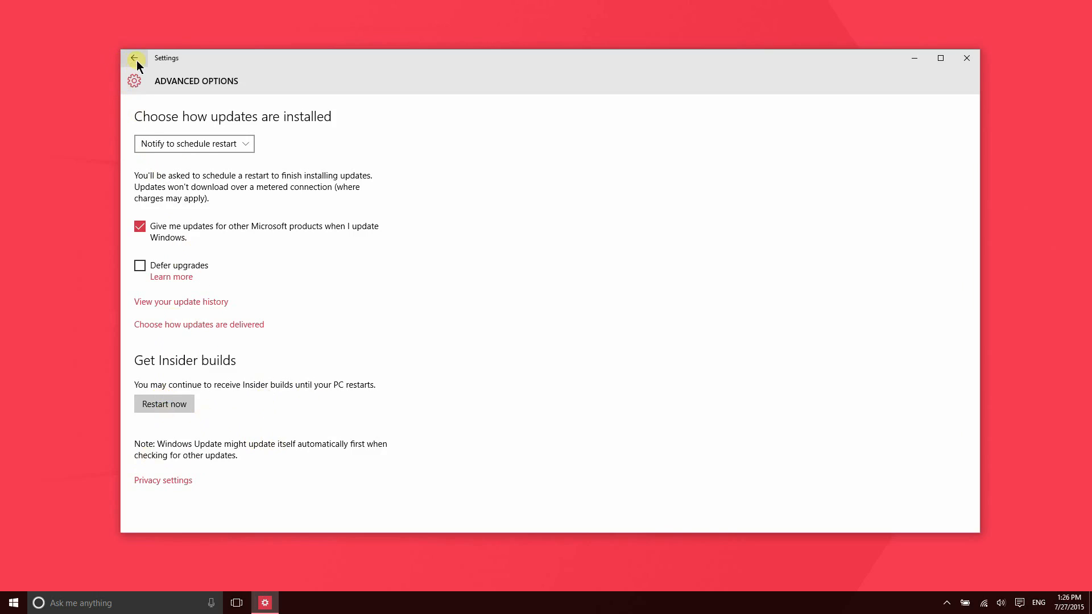
Step: Leave Windows Defender and open the Backup page showing File History
left_click(134, 58)
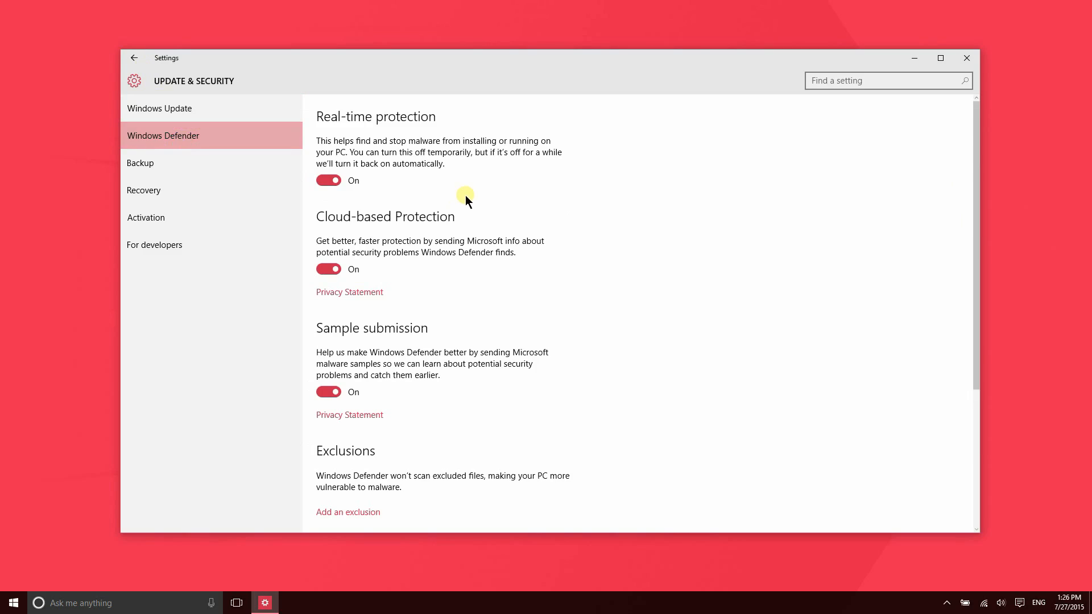
mouse_move(465, 192)
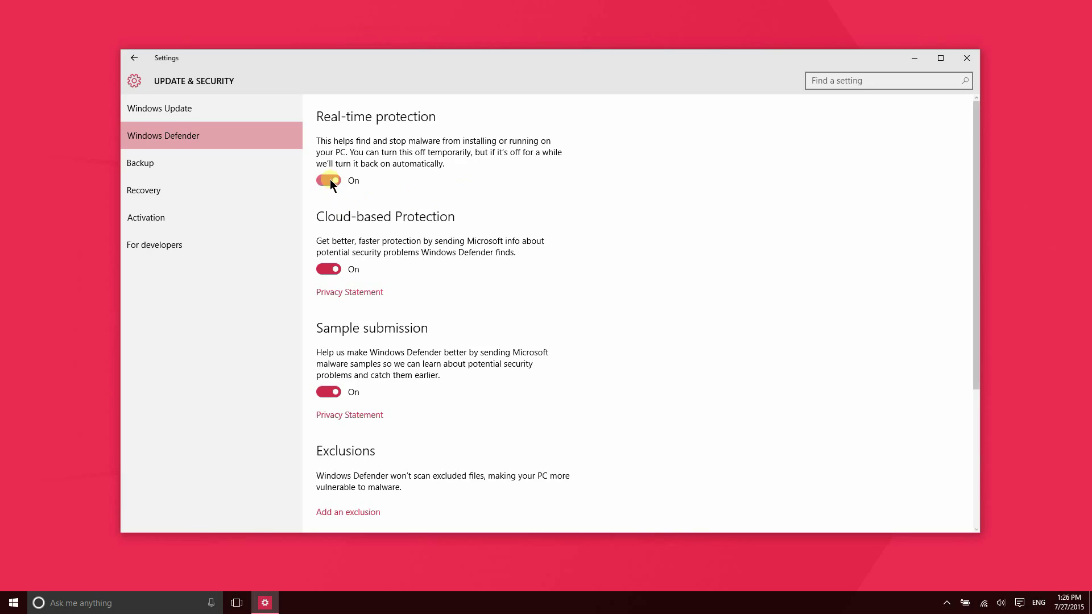
mouse_move(342, 170)
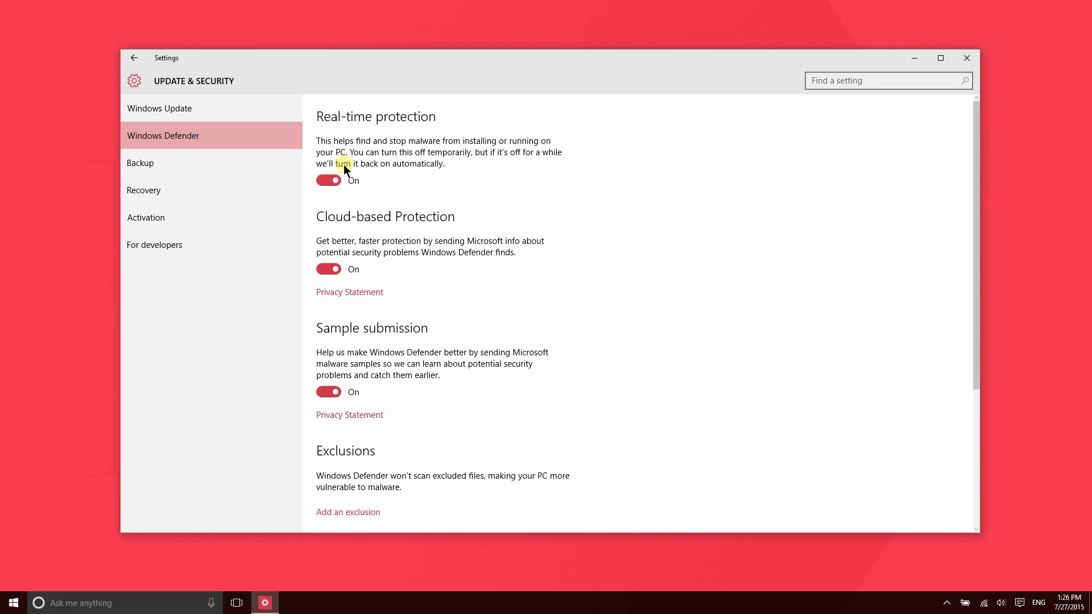
mouse_move(273, 357)
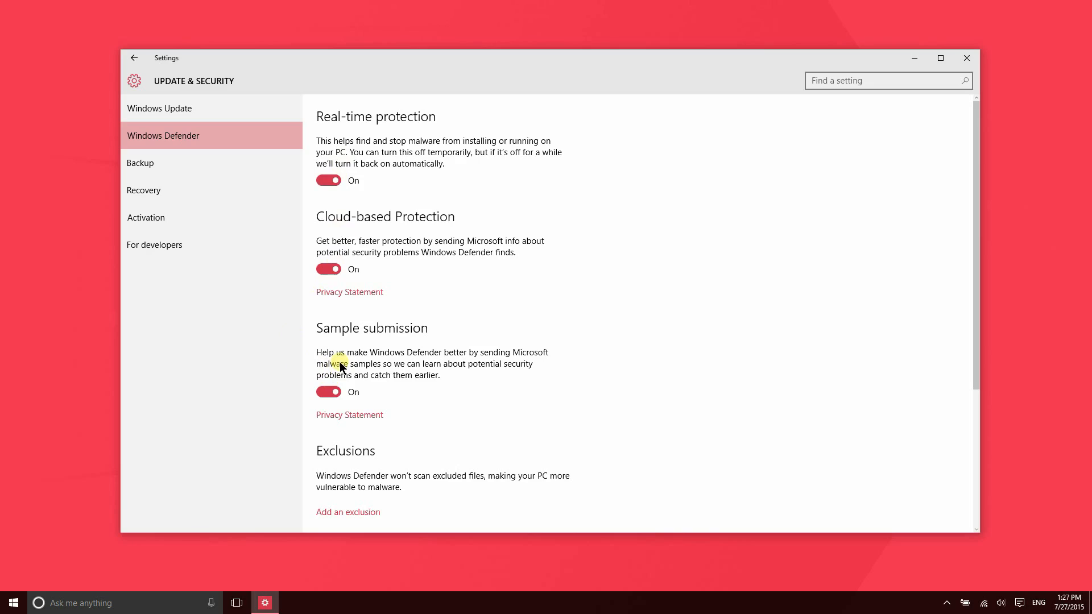
left_click(140, 162)
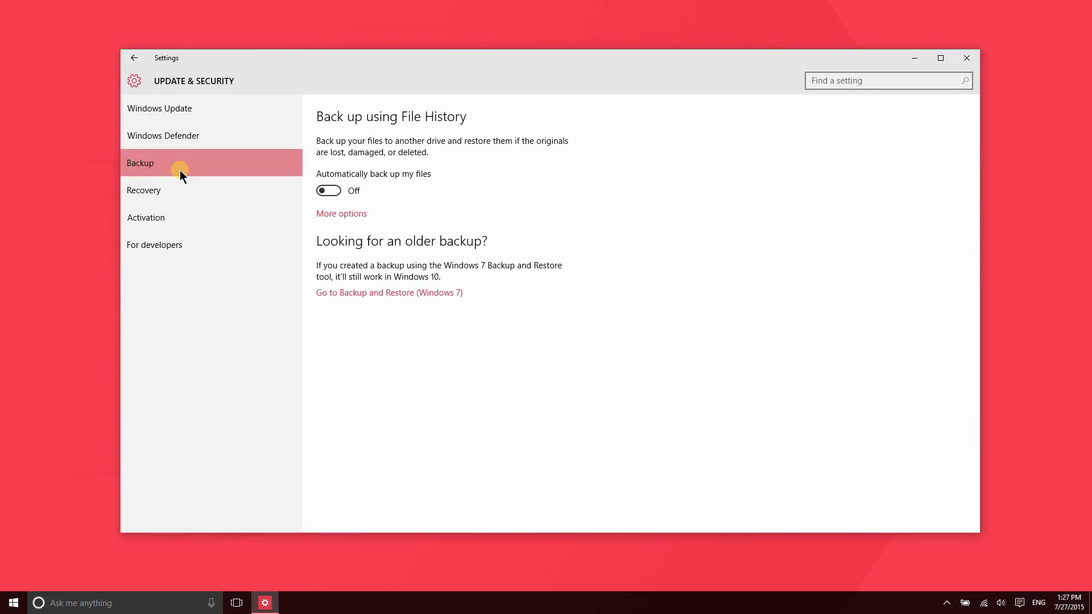
mouse_move(364, 155)
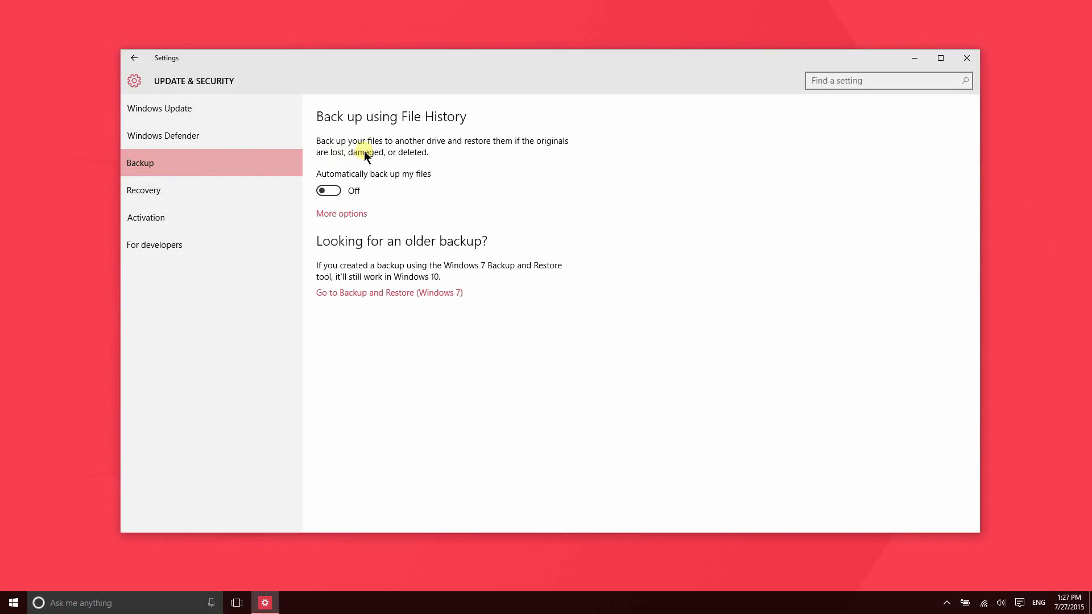
mouse_move(337, 216)
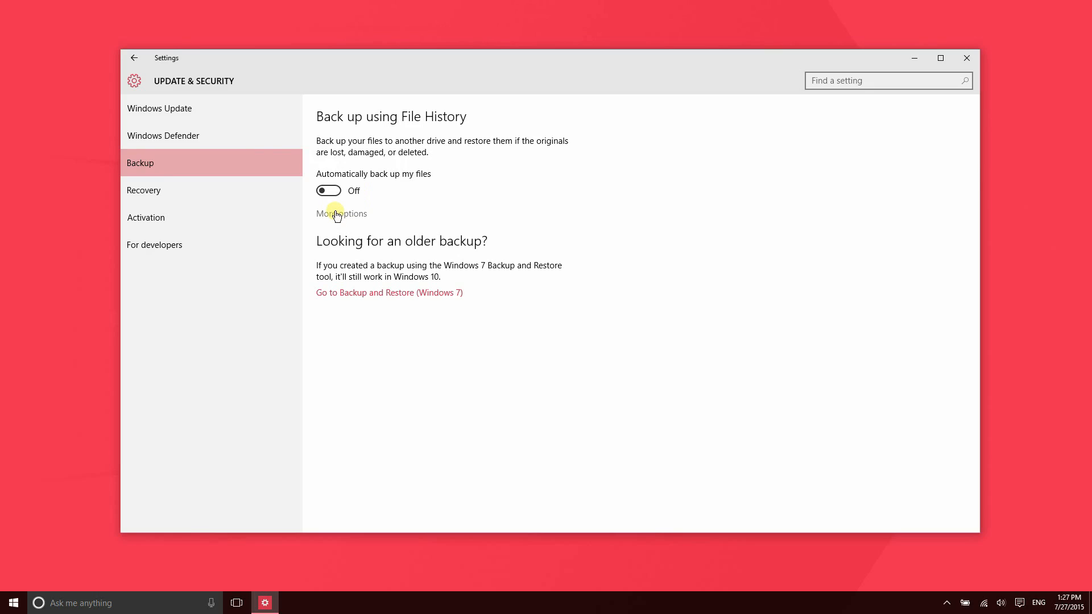
Step: Open the Recovery page showing reset PC and advanced startup options
left_click(143, 190)
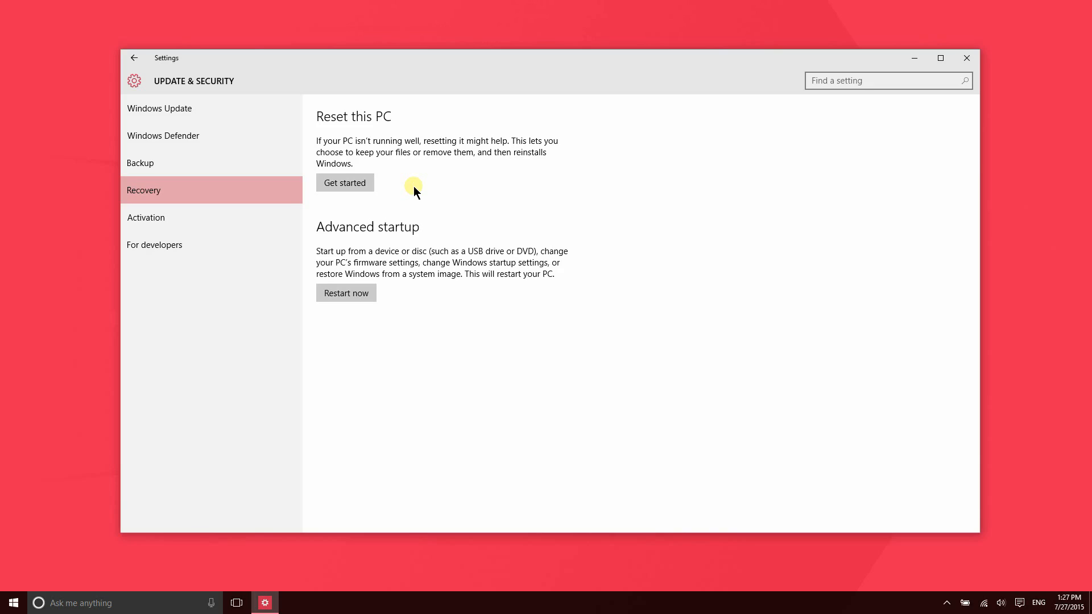
mouse_move(358, 155)
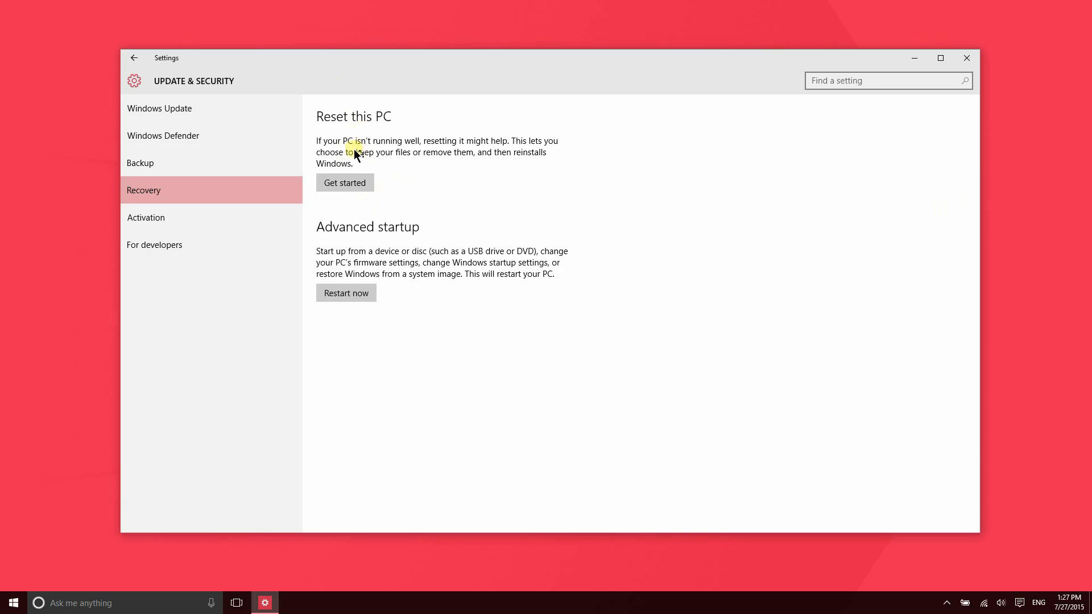
mouse_move(345, 292)
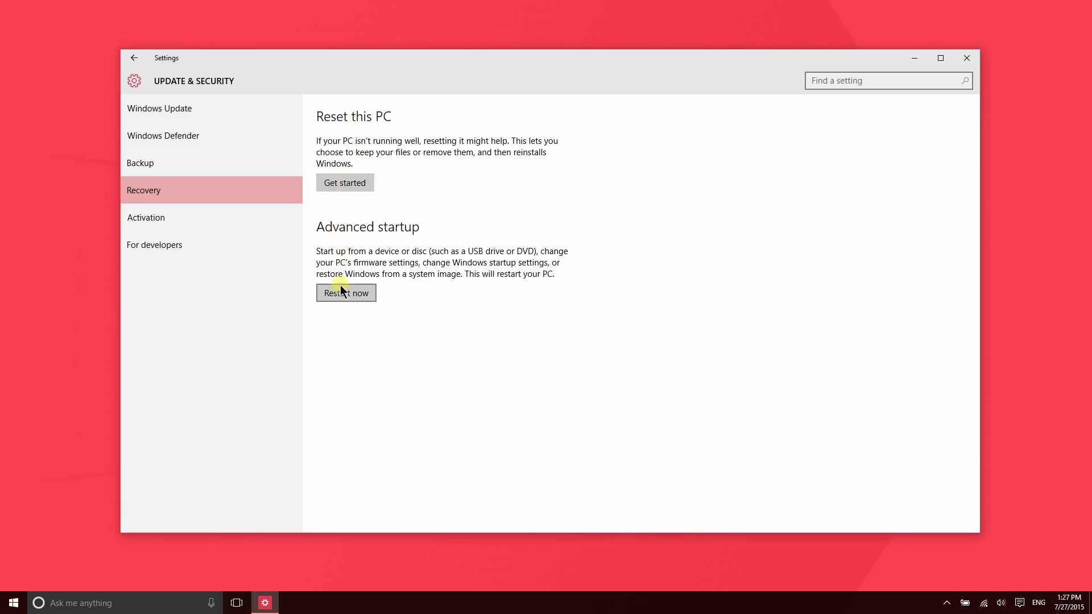
mouse_move(483, 342)
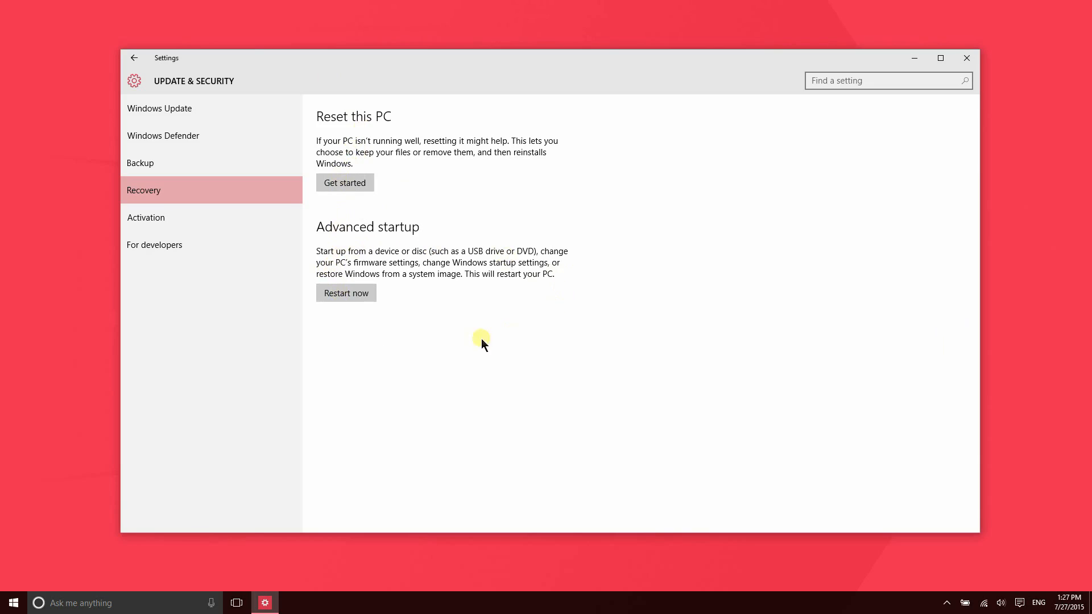
mouse_move(362, 273)
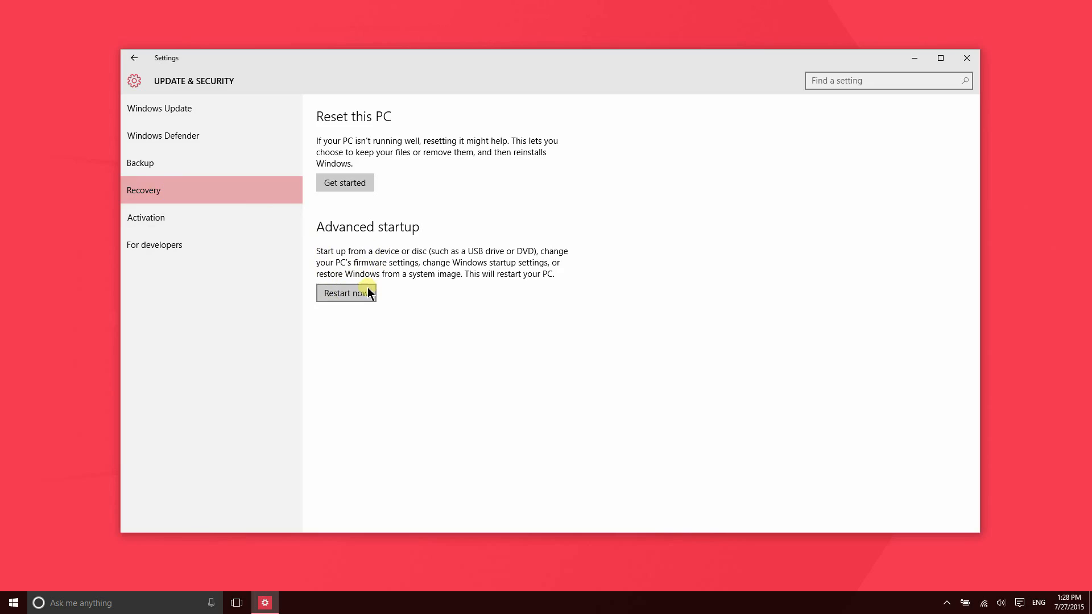
mouse_move(211, 226)
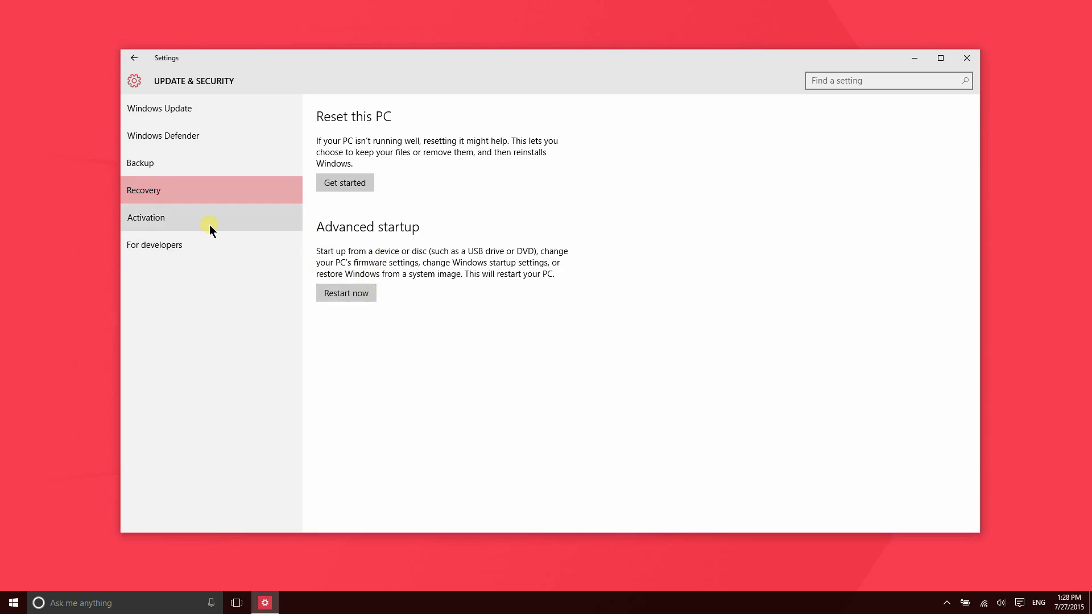
Step: Open the Activation page to confirm Windows 10 Pro is activated
left_click(146, 218)
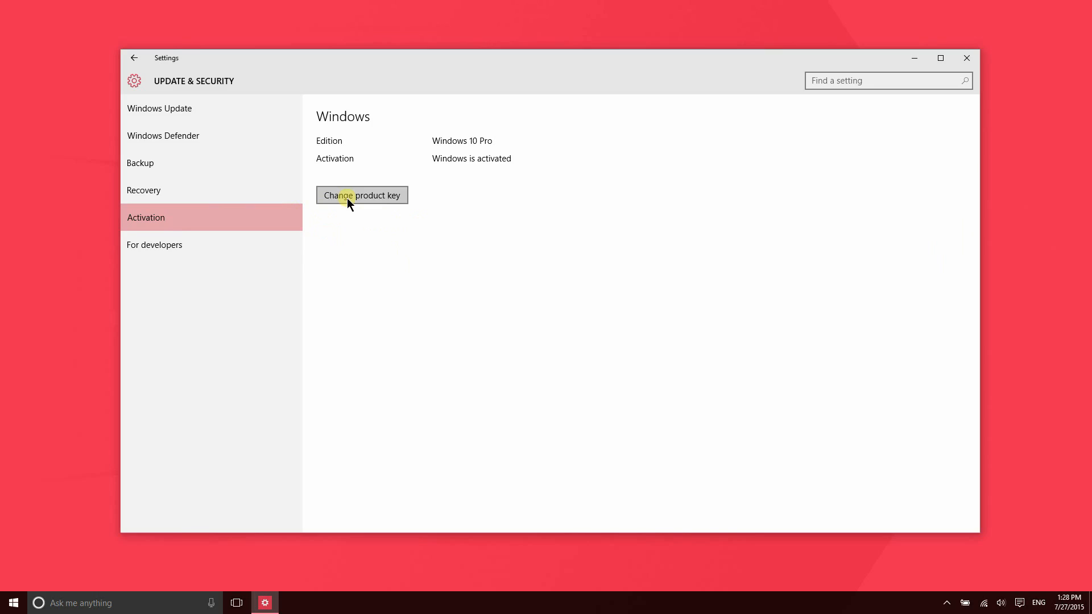
mouse_move(465, 165)
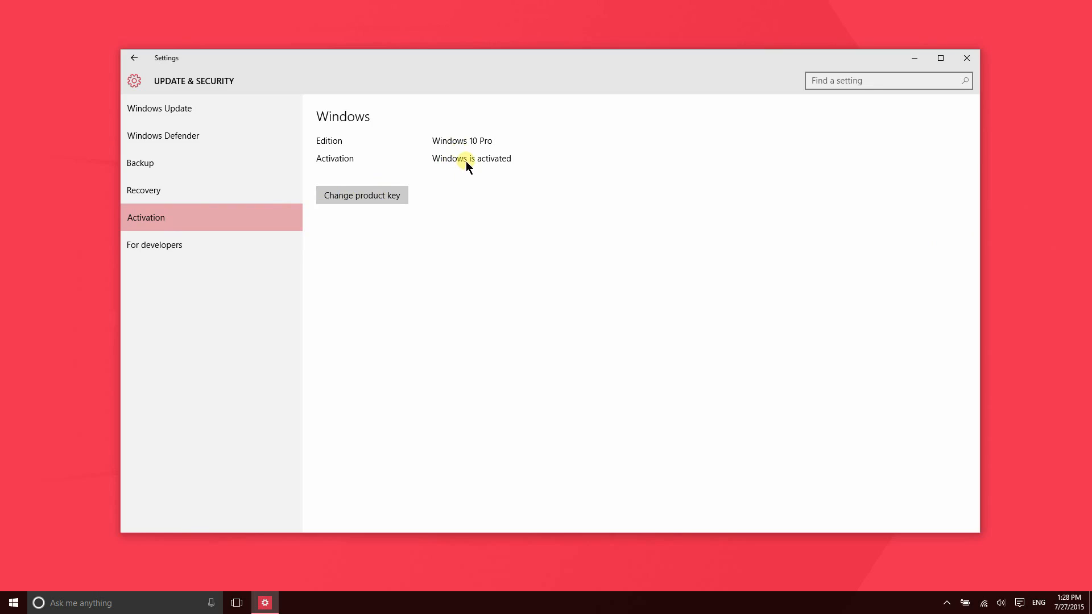
mouse_move(405, 191)
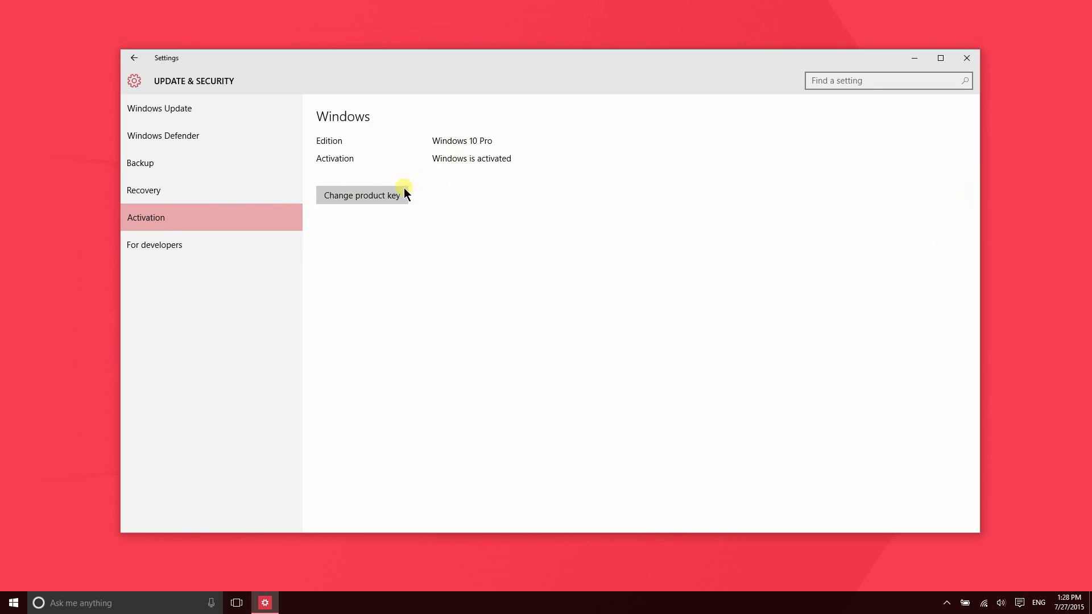
mouse_move(189, 271)
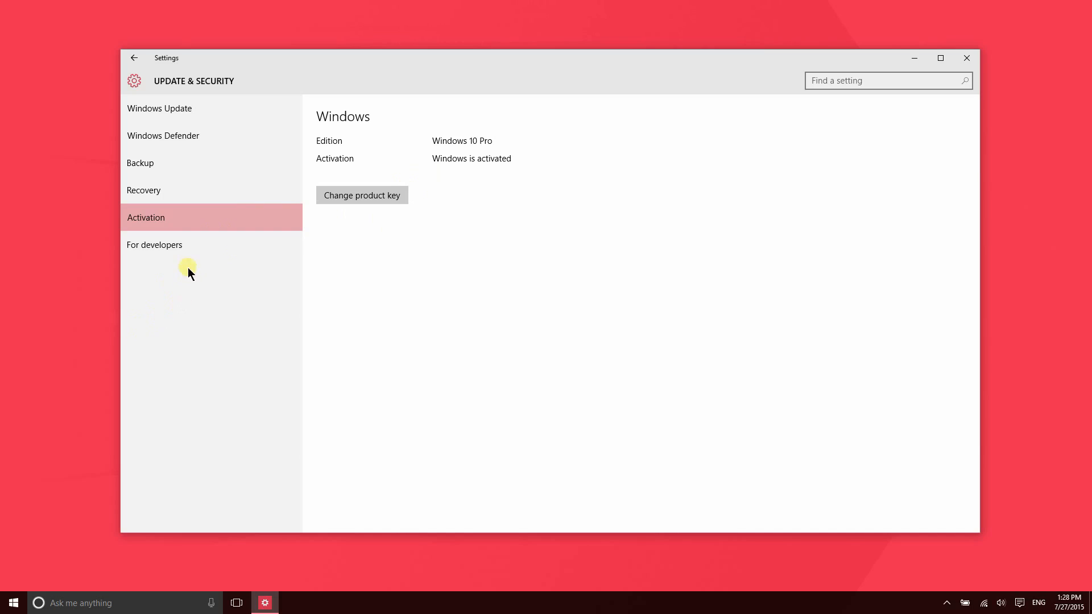
Step: Open the For developers page, leaving developer features unused
left_click(155, 245)
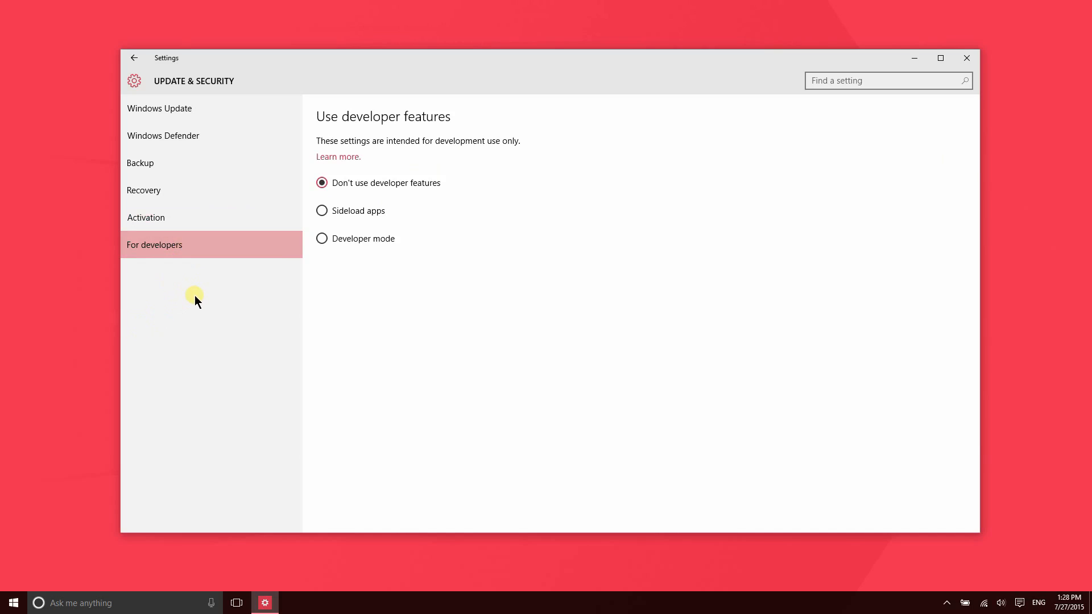
mouse_move(412, 173)
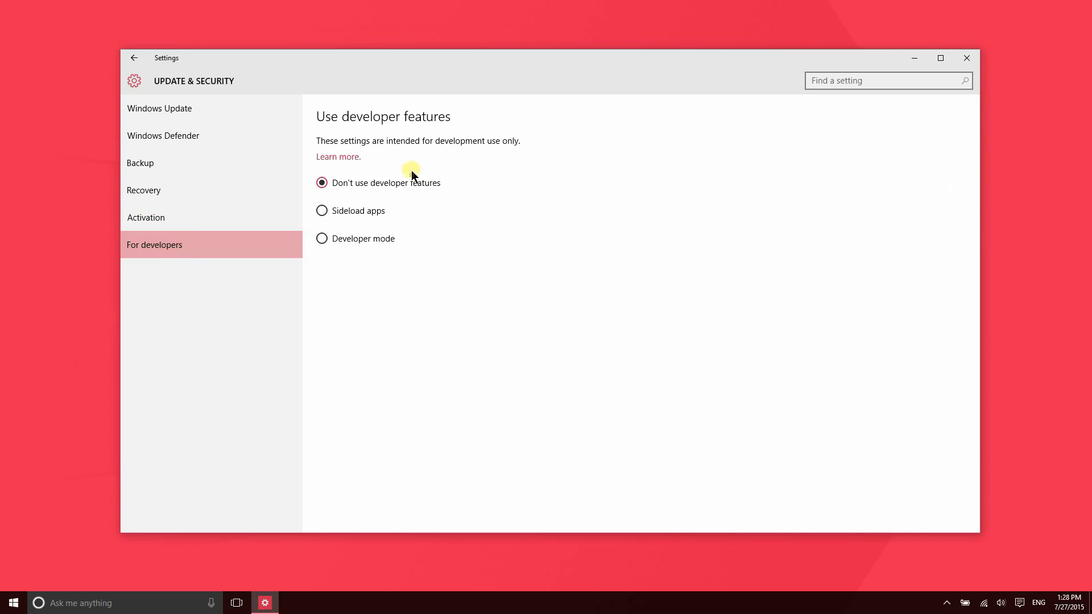
mouse_move(387, 214)
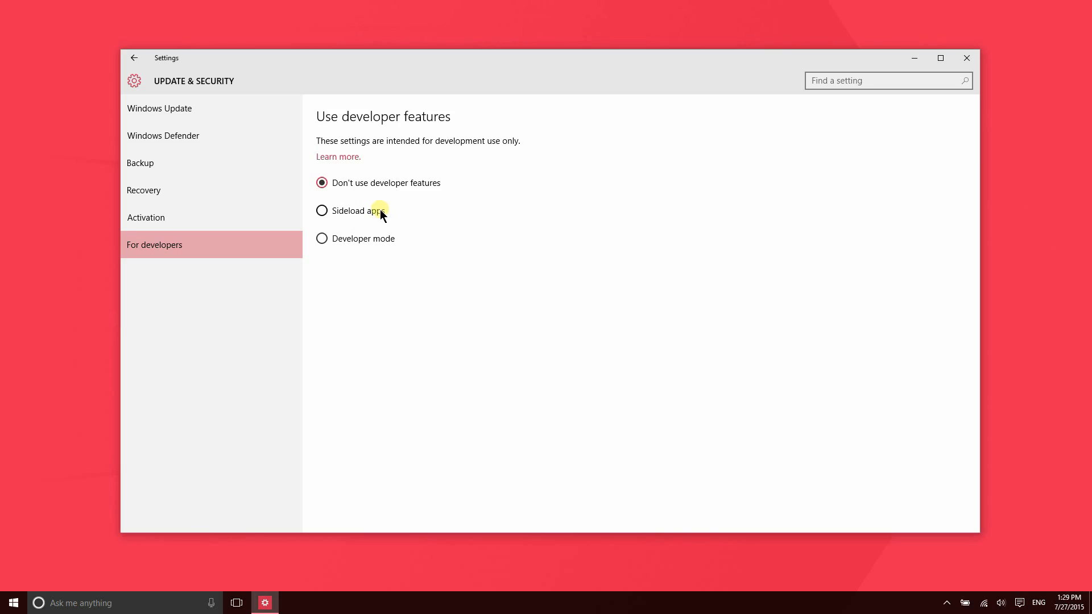
mouse_move(341, 242)
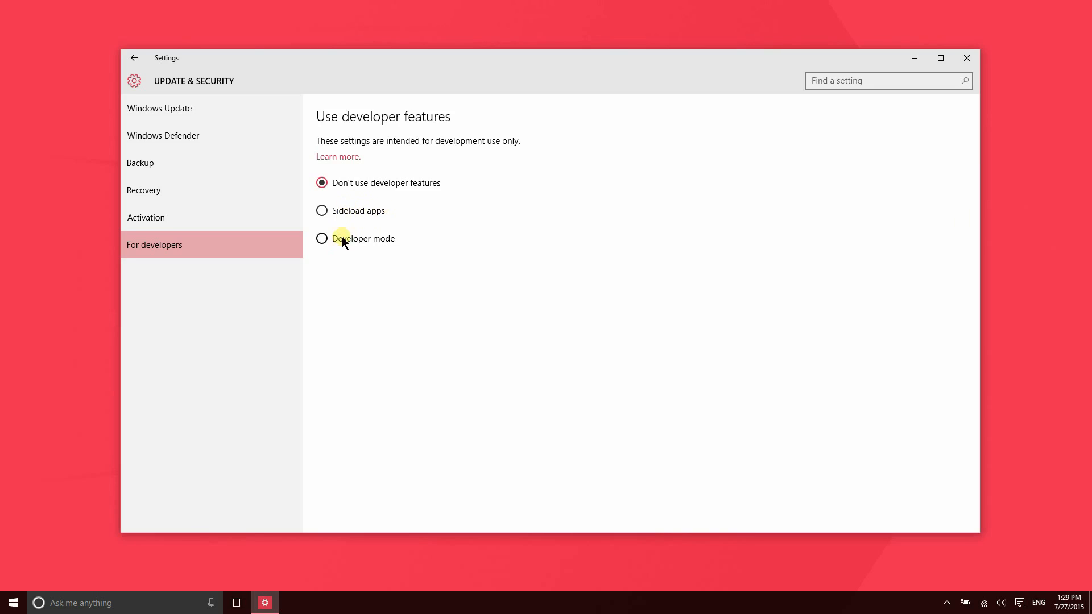
mouse_move(501, 249)
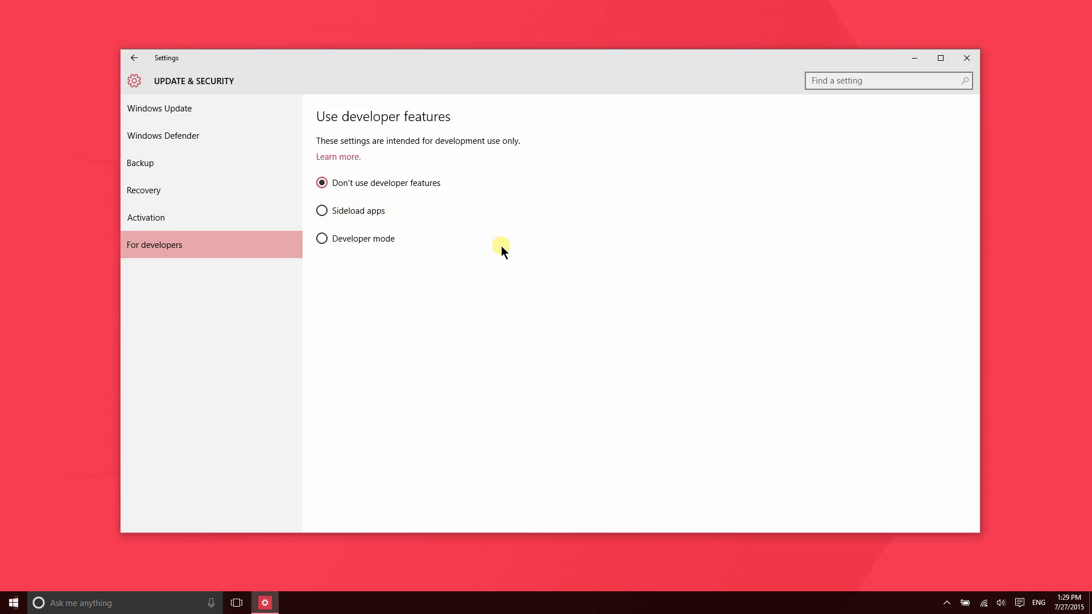
mouse_move(495, 253)
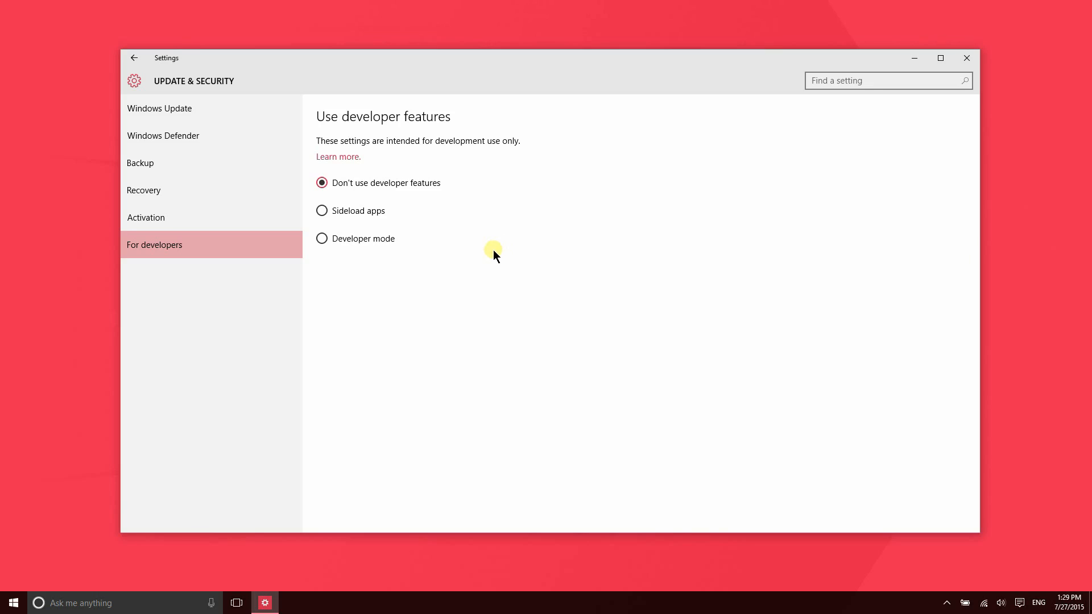